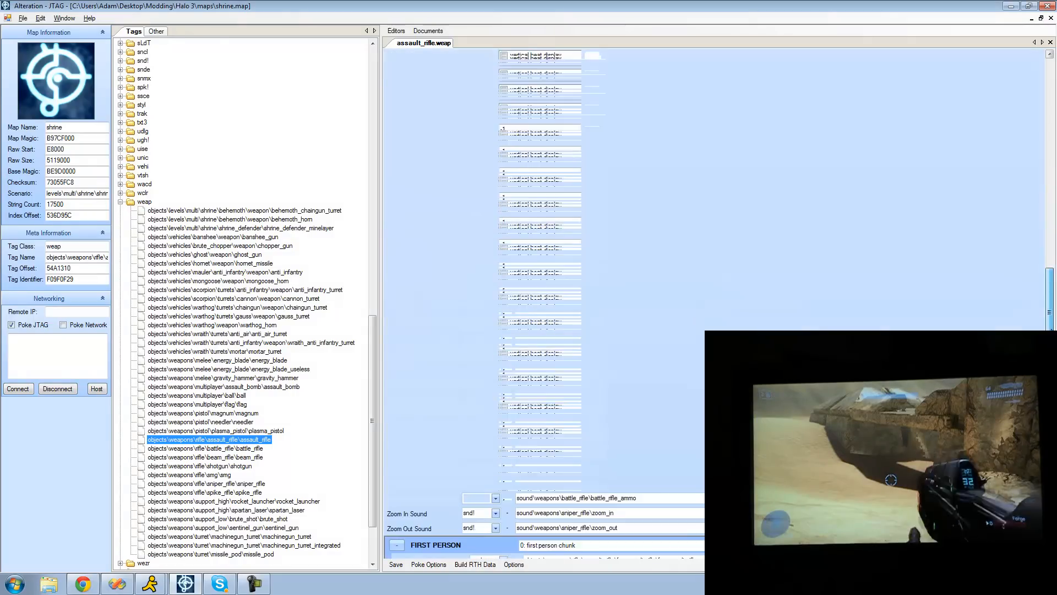
Scroll the assault rifle tag down to its barrels chunk showing 10 rounds per second.
scroll(down, 3)
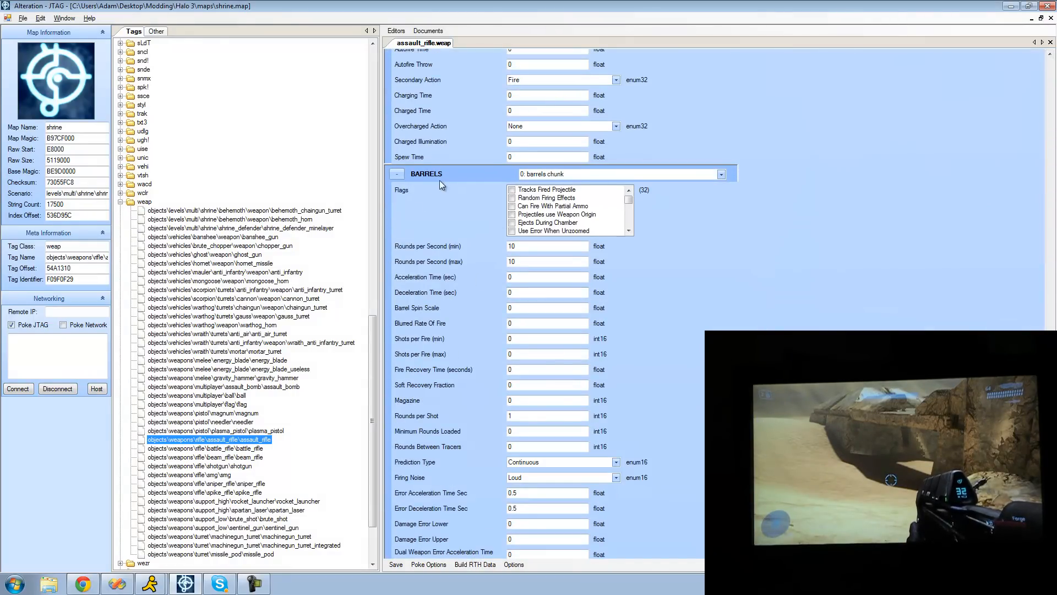
mouse_move(476, 252)
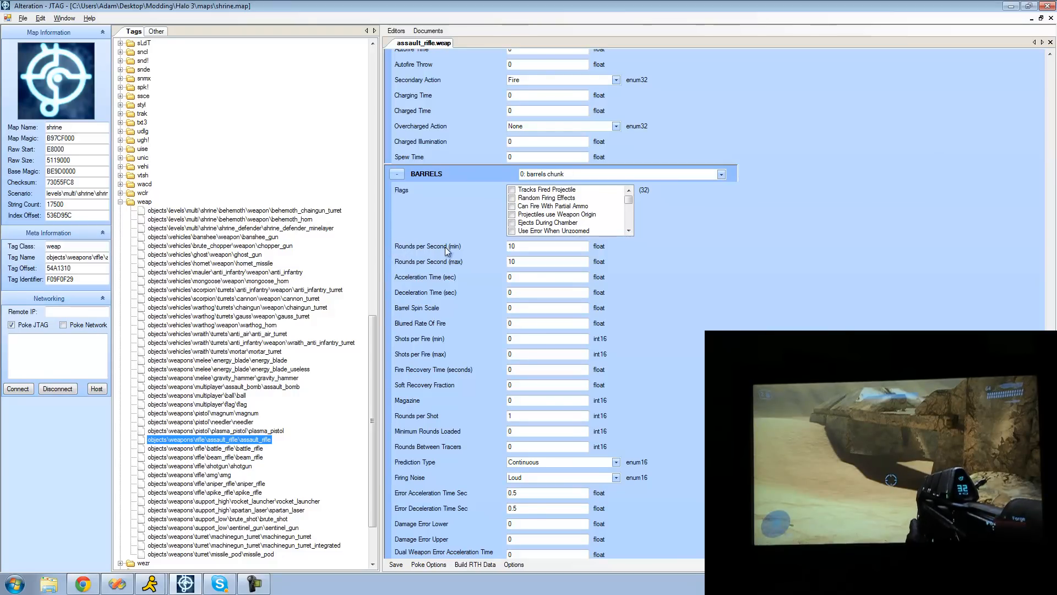
mouse_move(688, 291)
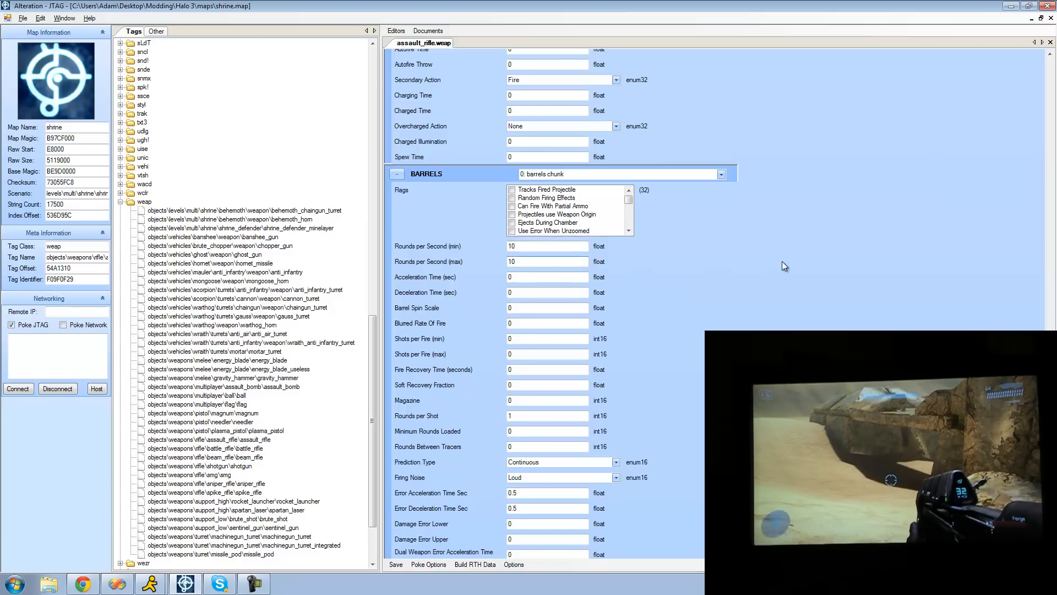
mouse_move(682, 258)
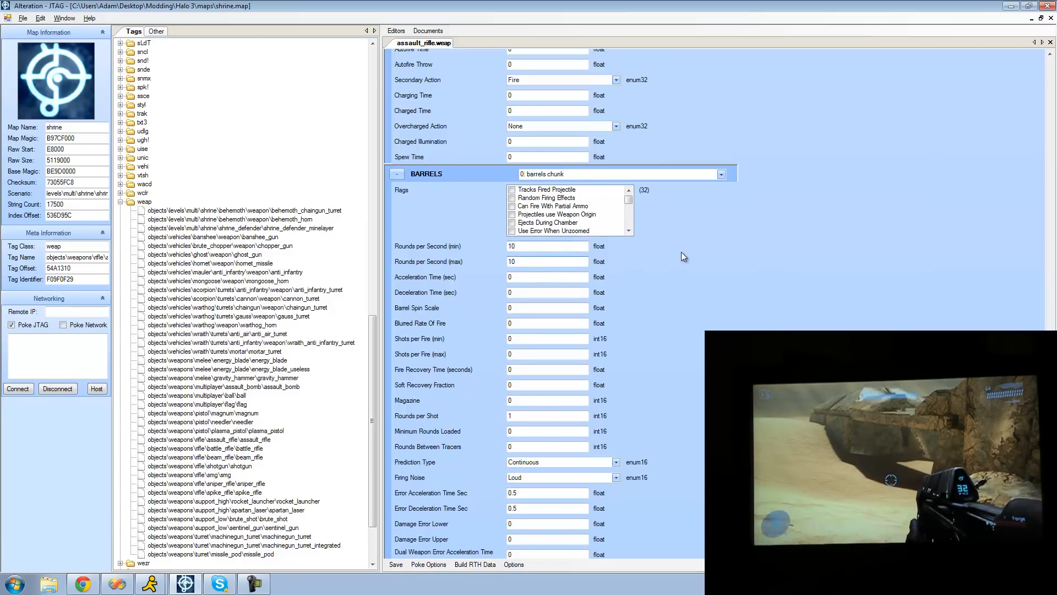
Set assault rifle min/max rounds per second to 20 and poke, then to 5 and poke.
click(547, 261)
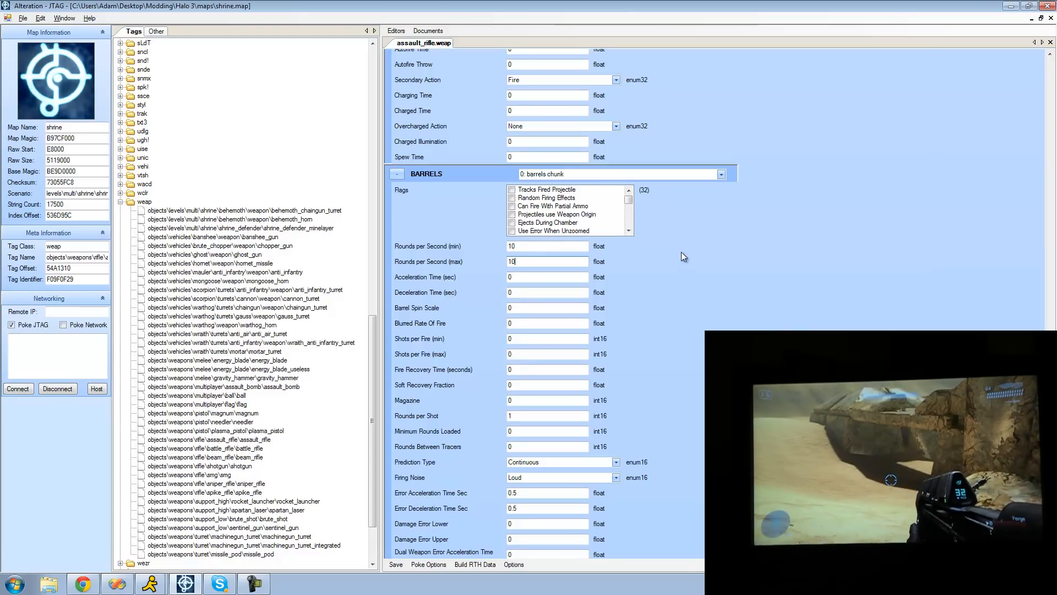
mouse_move(472, 251)
text(20)
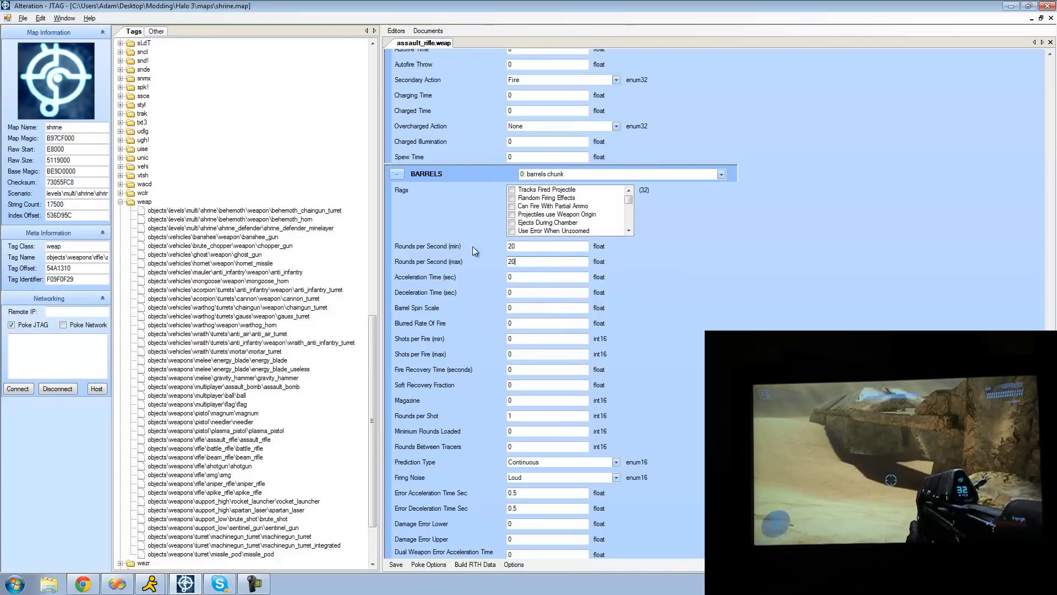
mouse_move(460, 441)
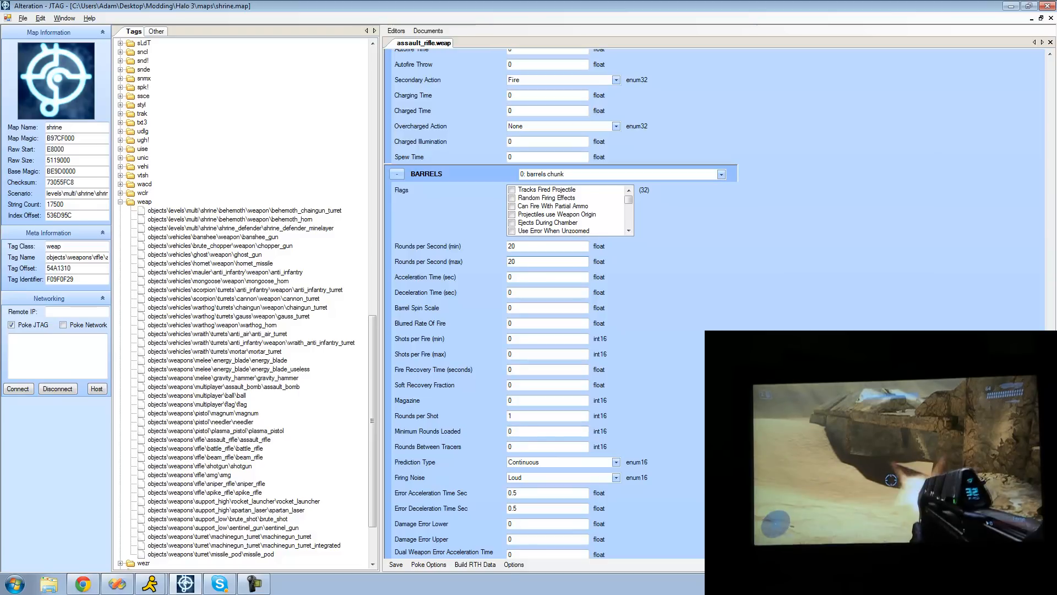
click(427, 564)
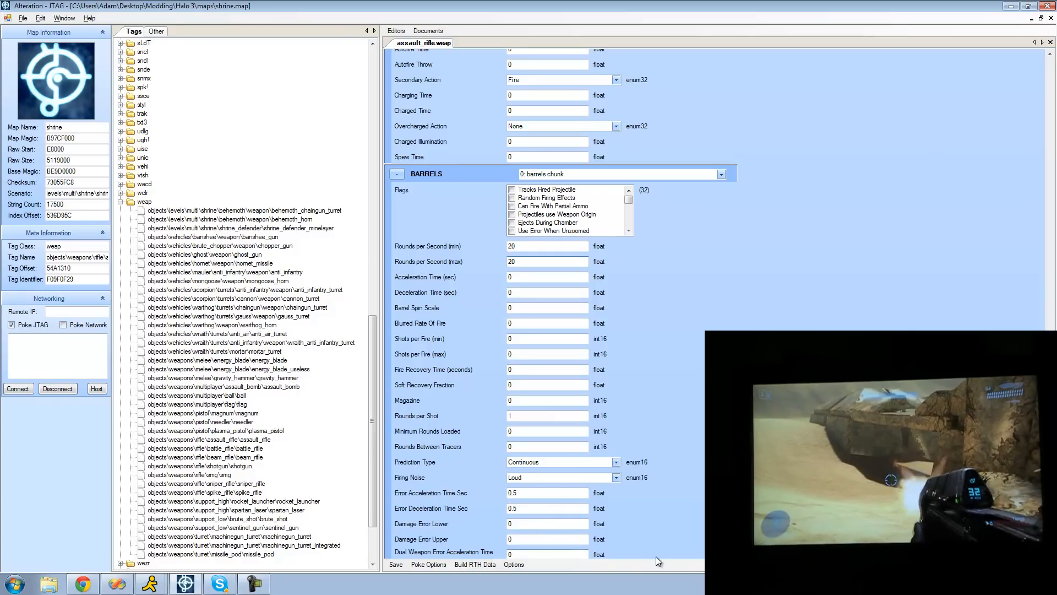
triple_click(547, 246)
text(5)
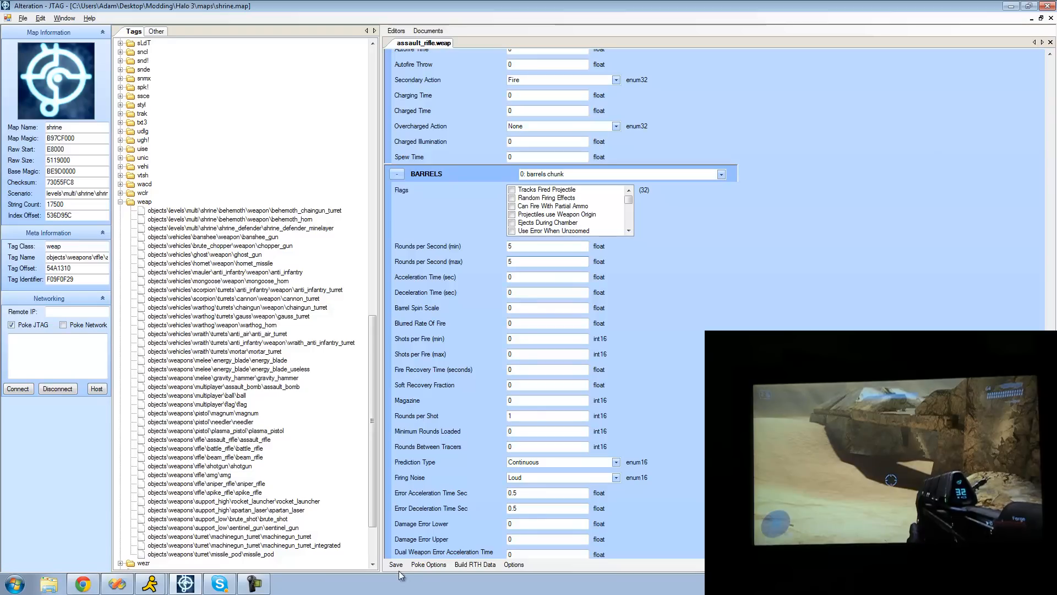
click(427, 565)
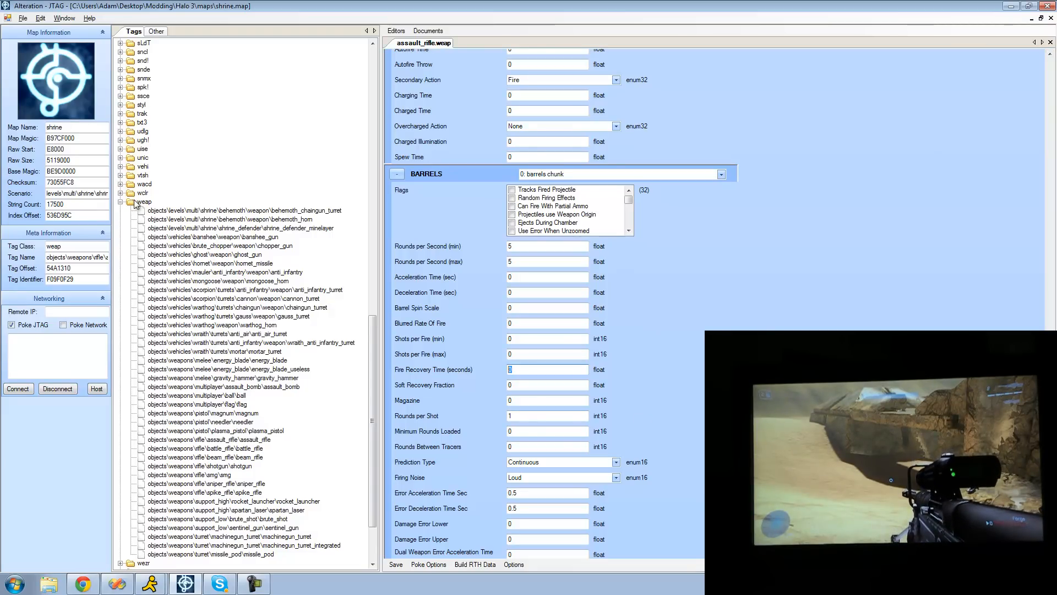
Open the sniper_rifle weapon tag and change its fire recovery time from 0.7 to 0.
click(205, 484)
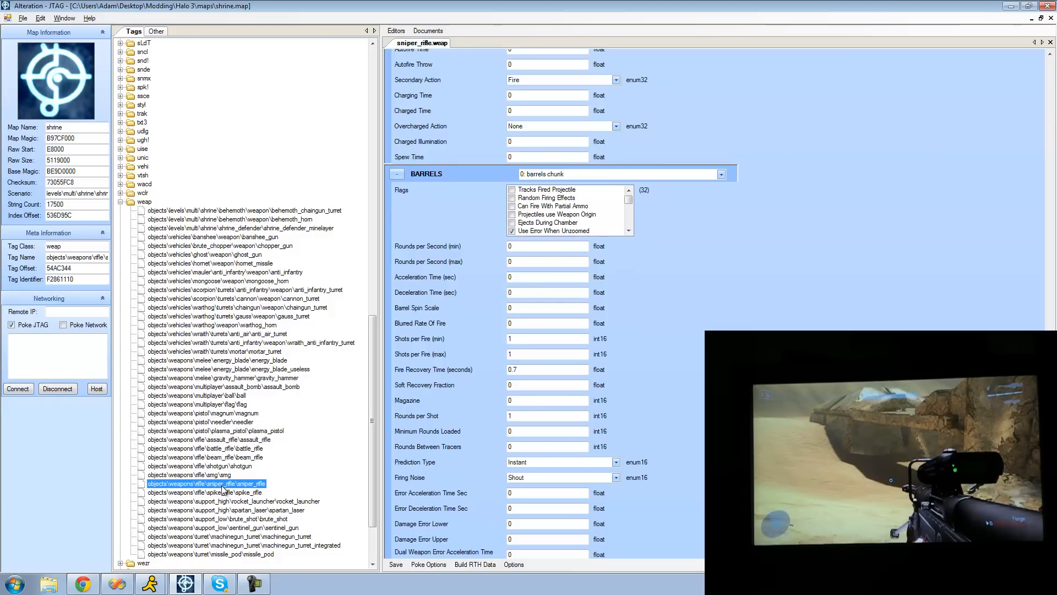
click(546, 369)
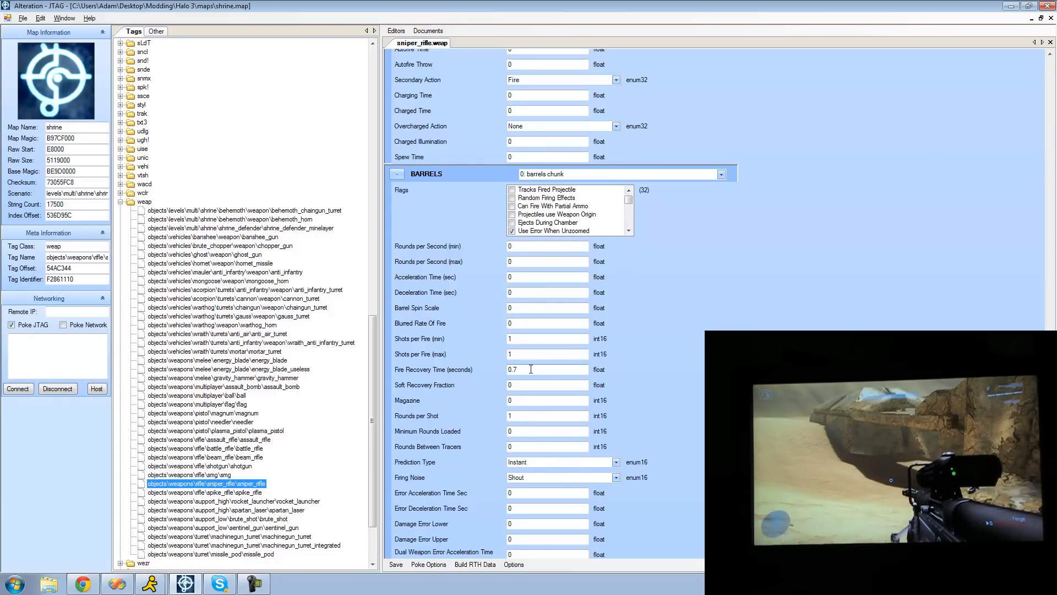
click(519, 369)
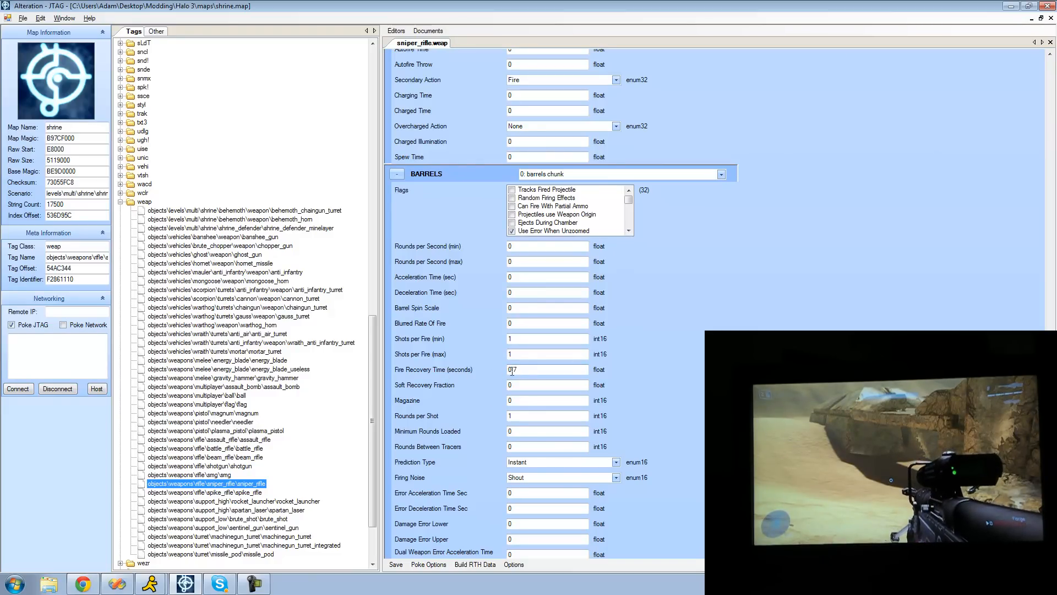
mouse_move(533, 369)
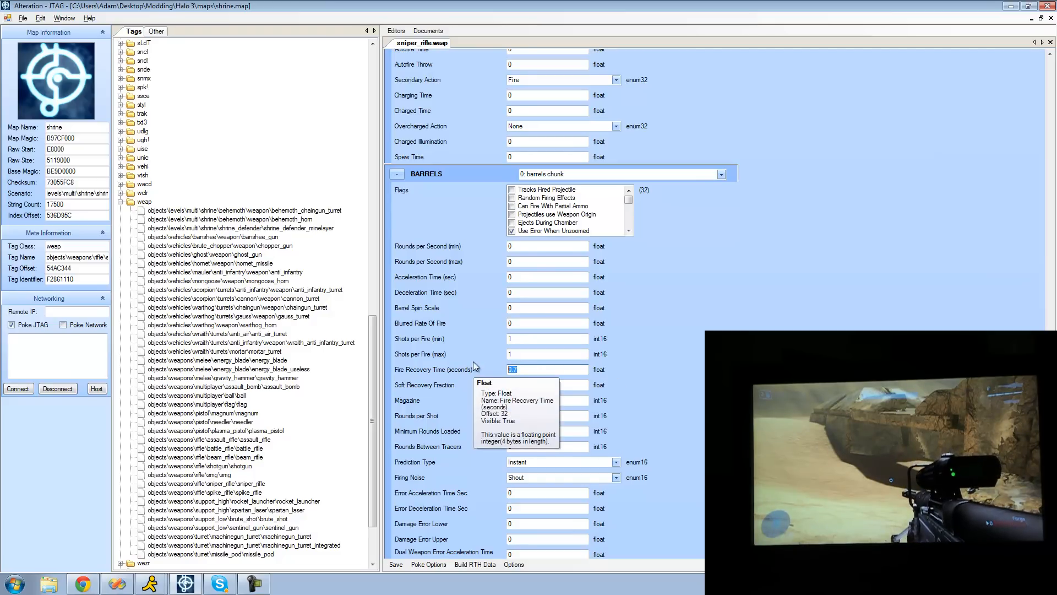
click(429, 564)
text(0)
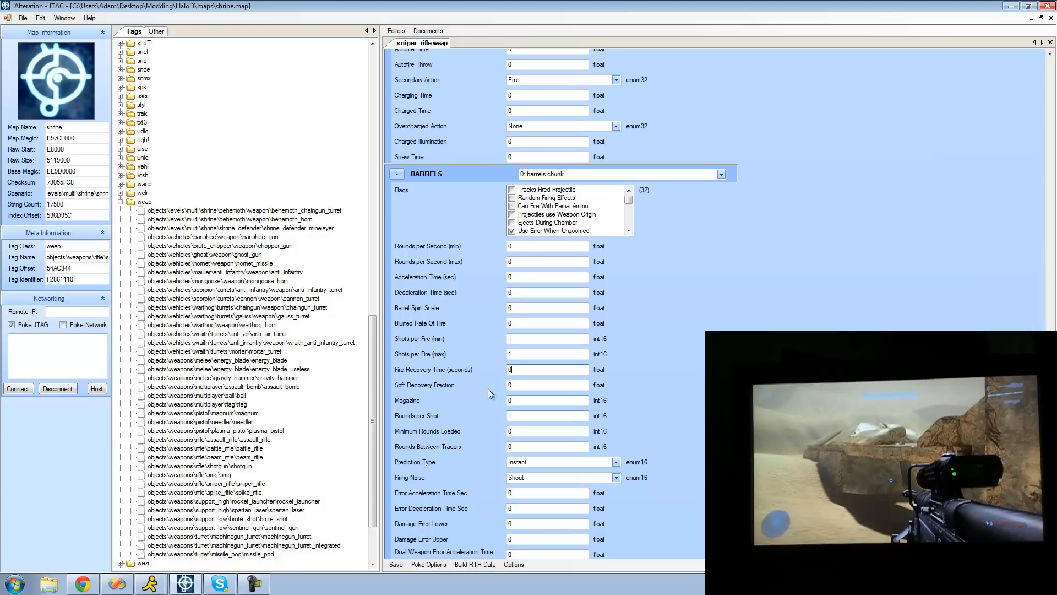
click(547, 399)
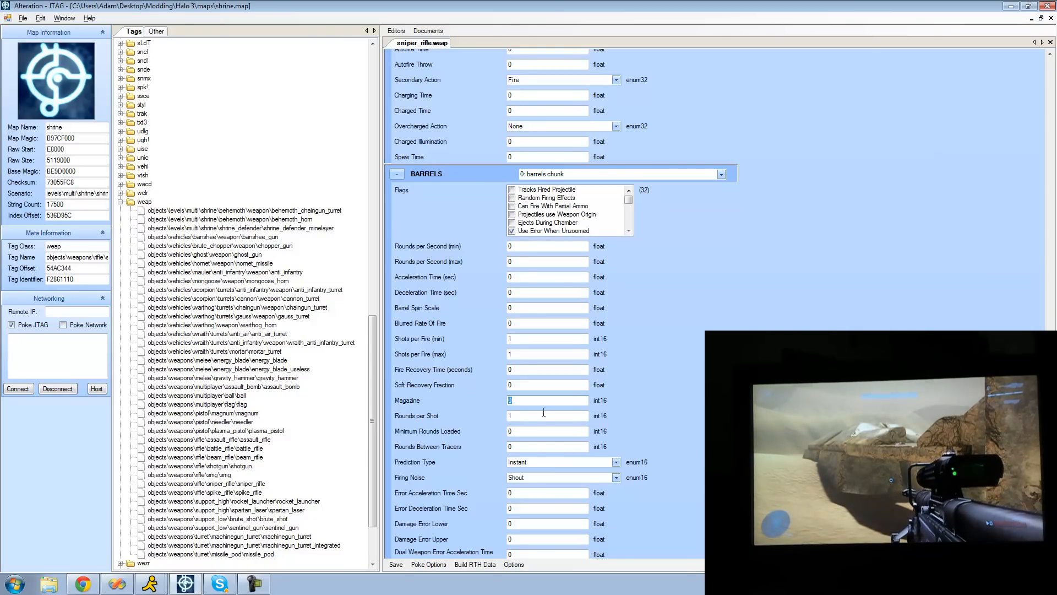
Enter -1 as the sniper rifle's magazine value for infinite ammo.
text(-1)
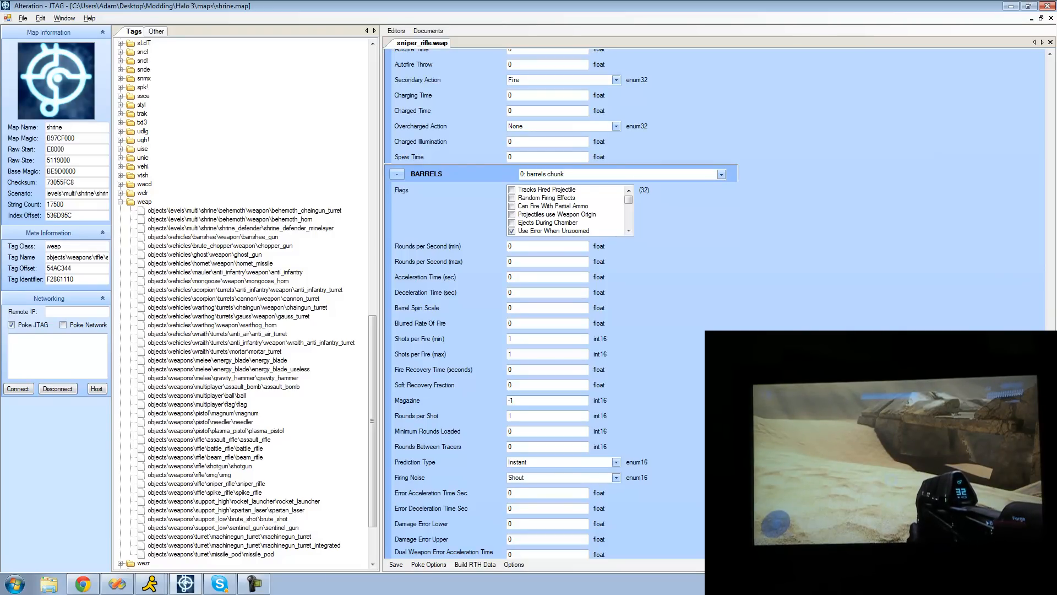
Point the sniper rifle's projectile reference at the rocket launcher's rocket projectile.
scroll(down, 3)
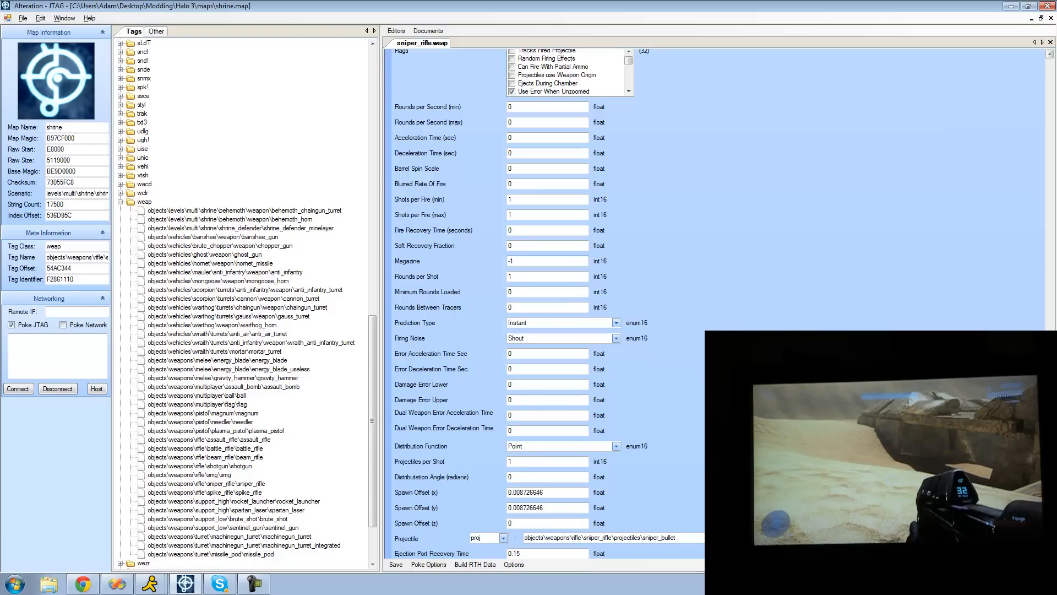
click(547, 461)
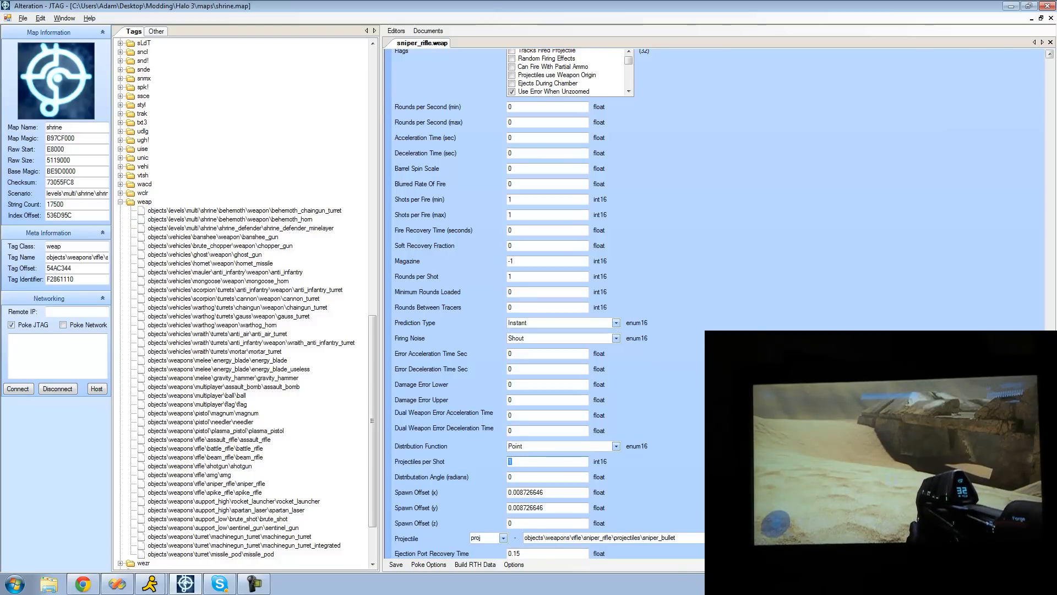
scroll(down, 3)
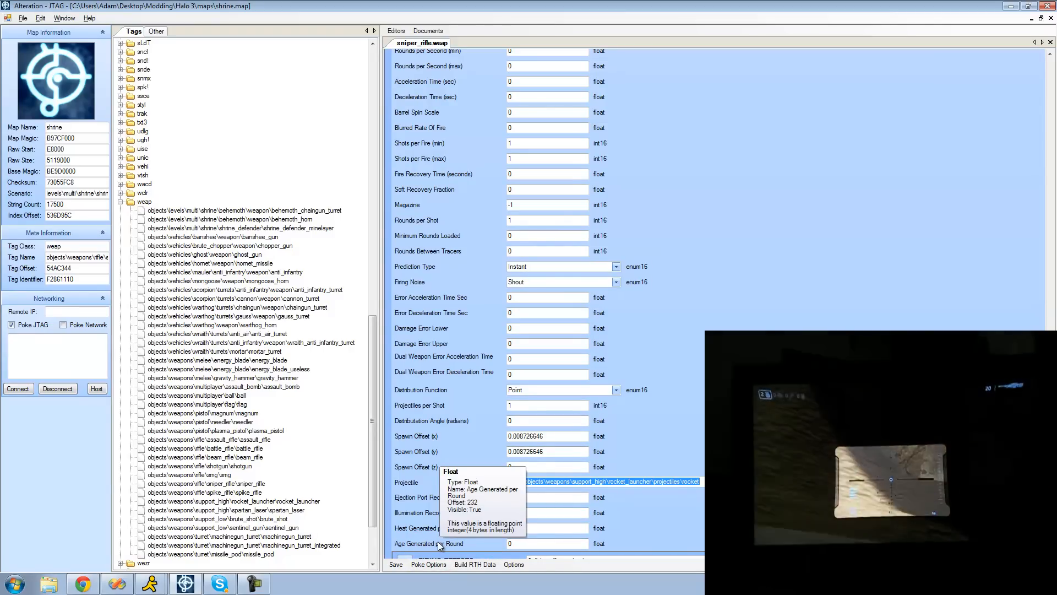
Change the sniper rifle's projectiles per shot from 1 to 3.
click(546, 405)
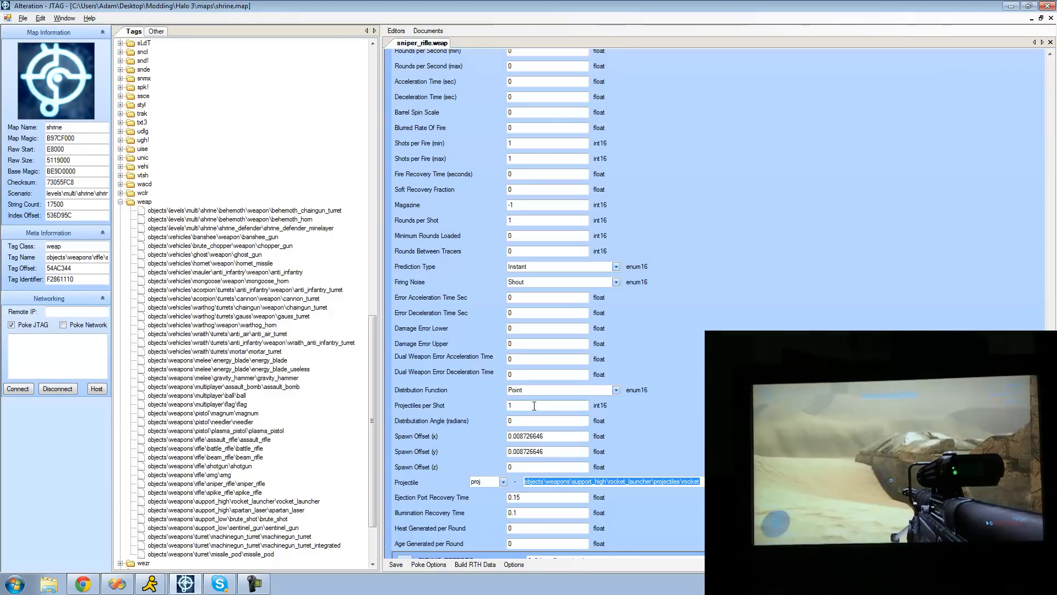
mouse_move(547, 405)
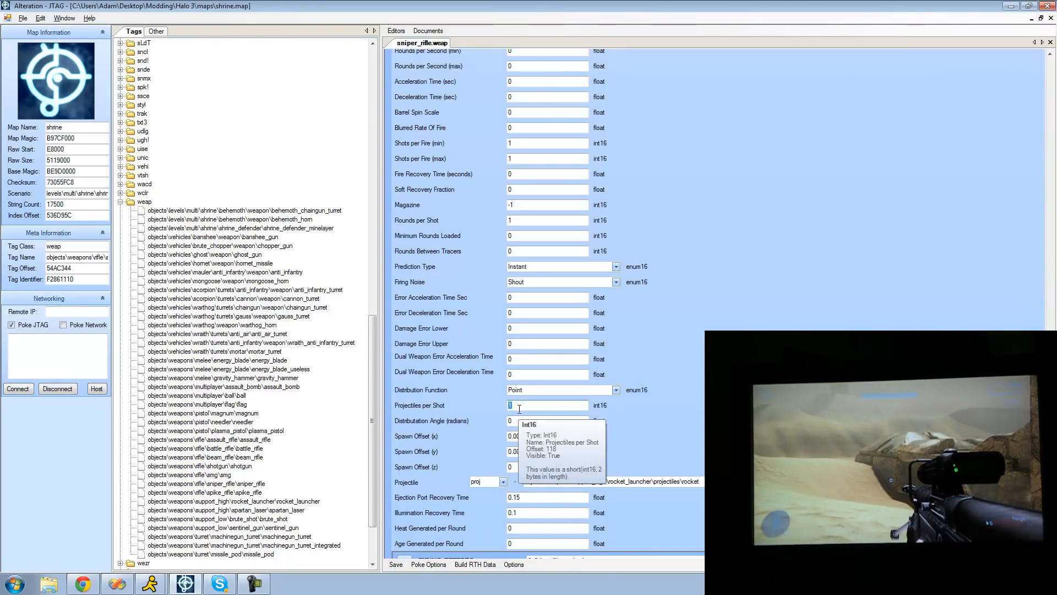
click(429, 564)
text(3)
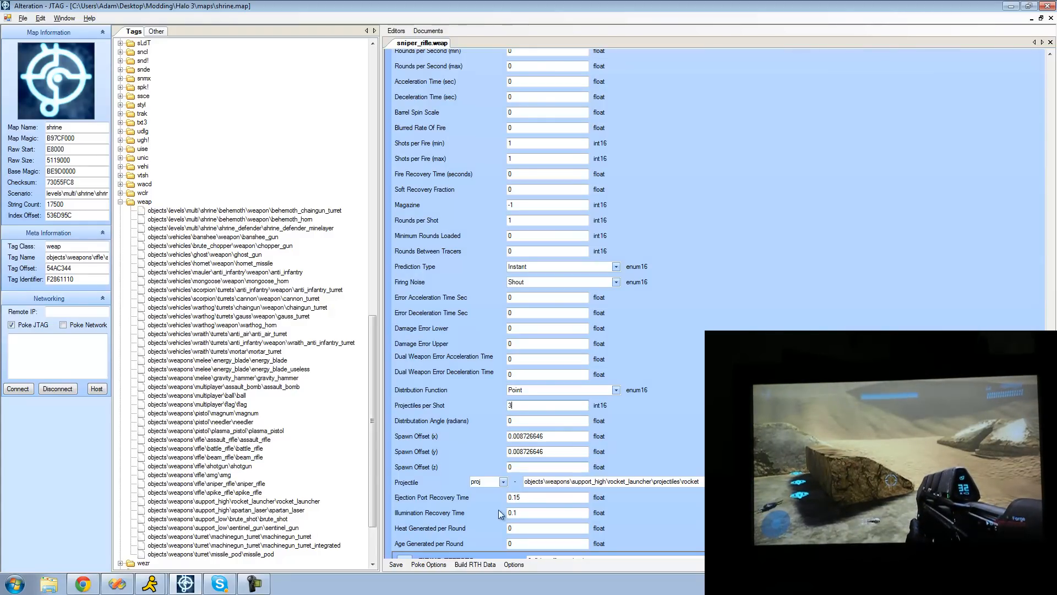
click(548, 528)
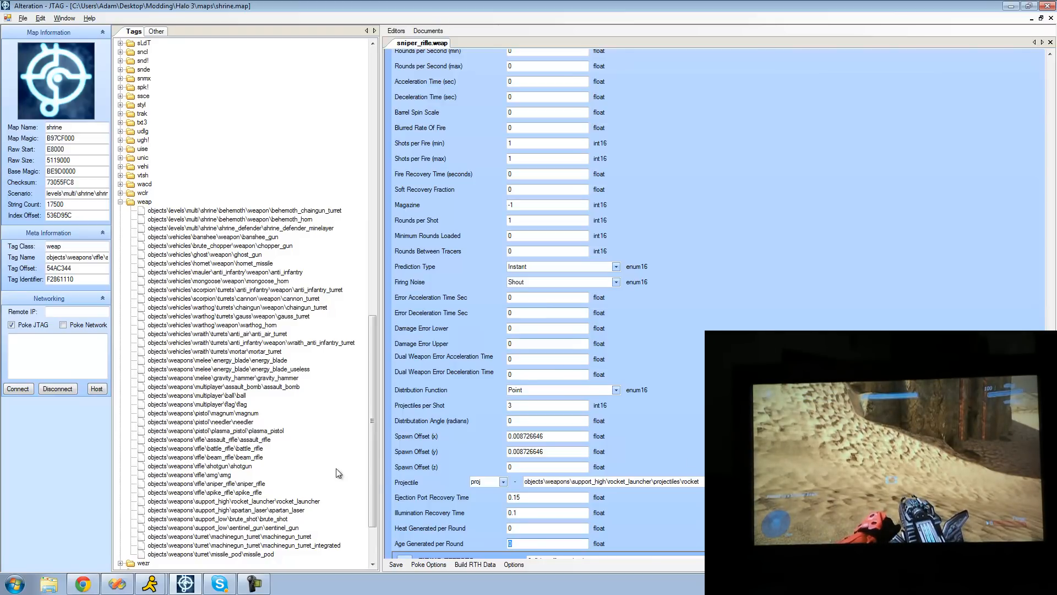
Open the sentinel_gun tag and change age generated per round from 0.003 to 0.
click(222, 527)
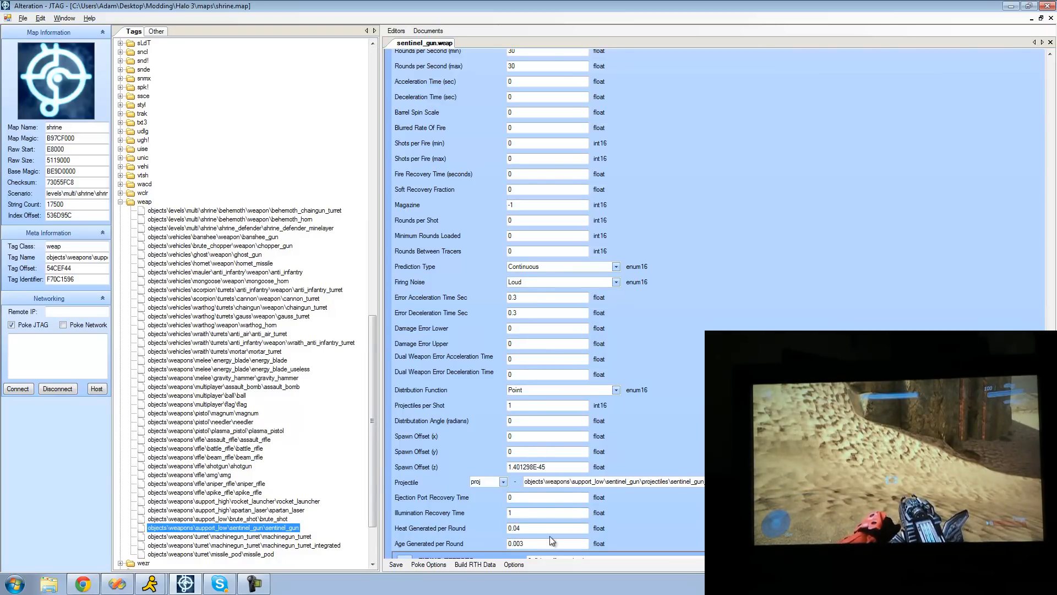
click(546, 543)
text(0)
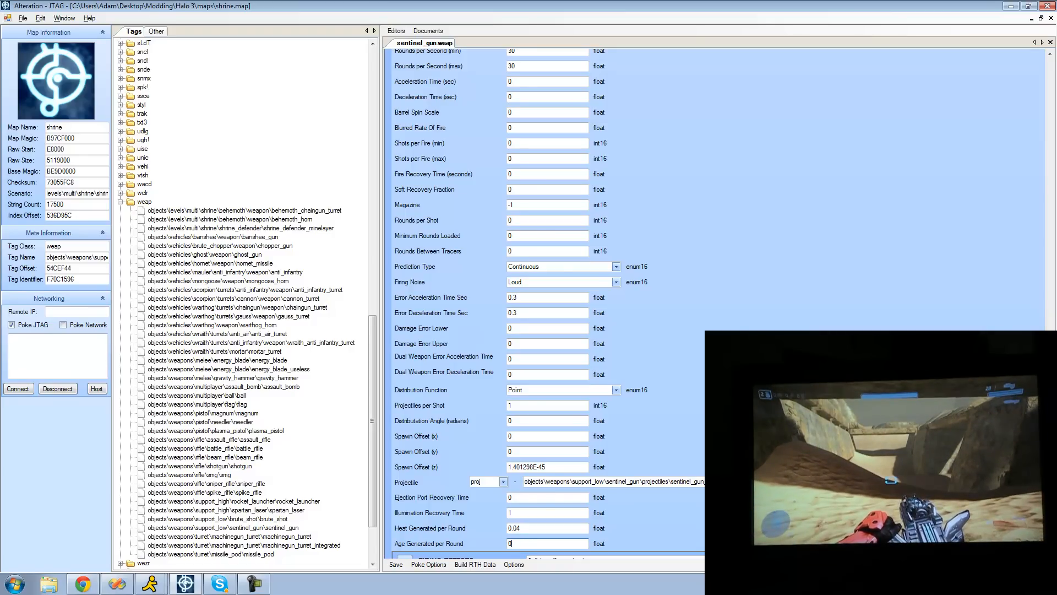
Set the sentinel gun's heat generated per round from 0.04 to 0.
click(428, 564)
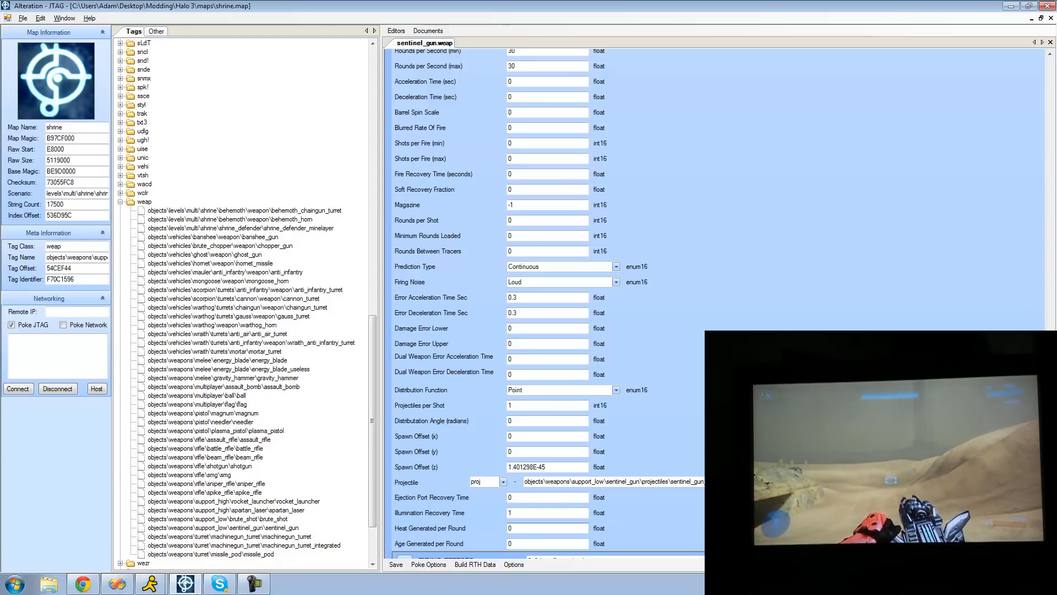
click(546, 528)
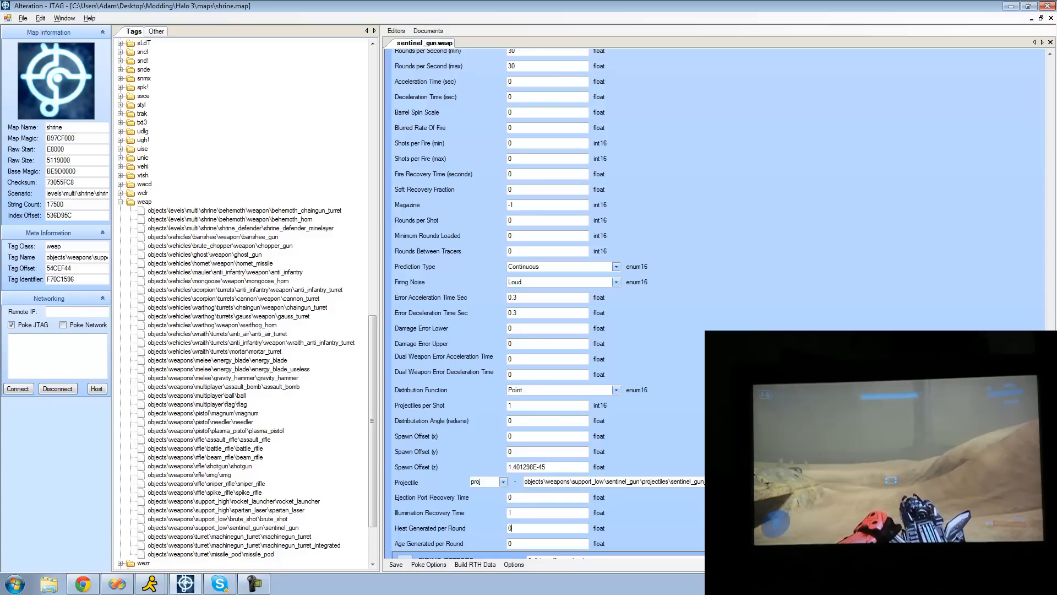